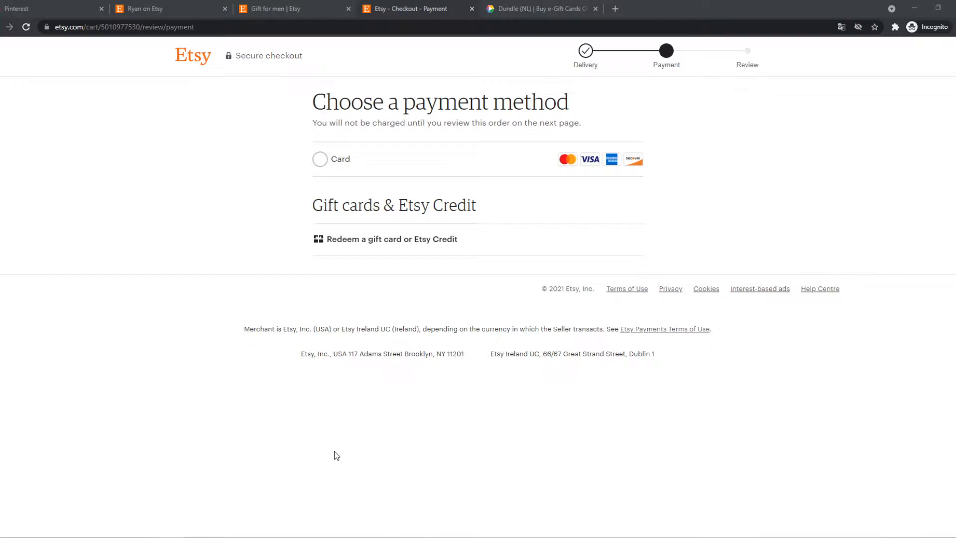
mouse_move(153, 128)
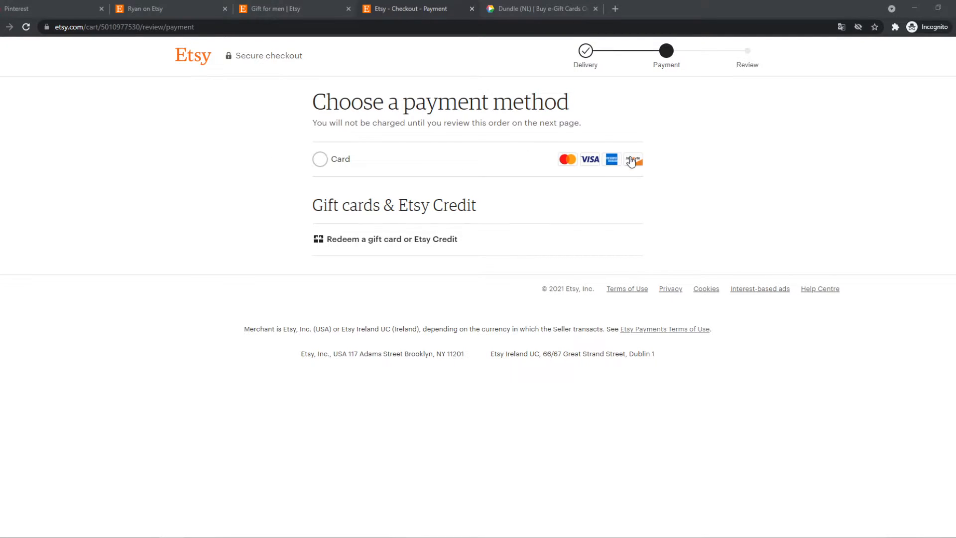
mouse_move(379, 227)
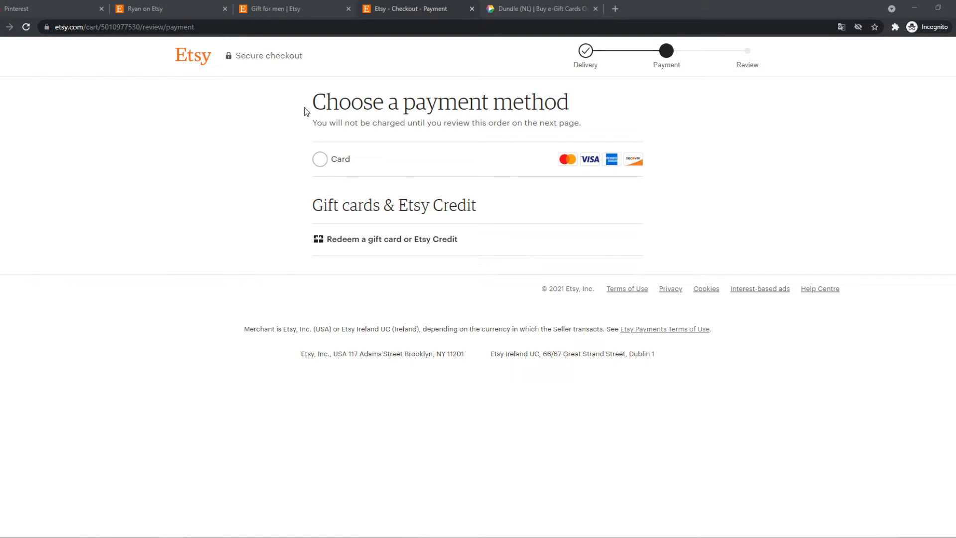
mouse_move(621, 102)
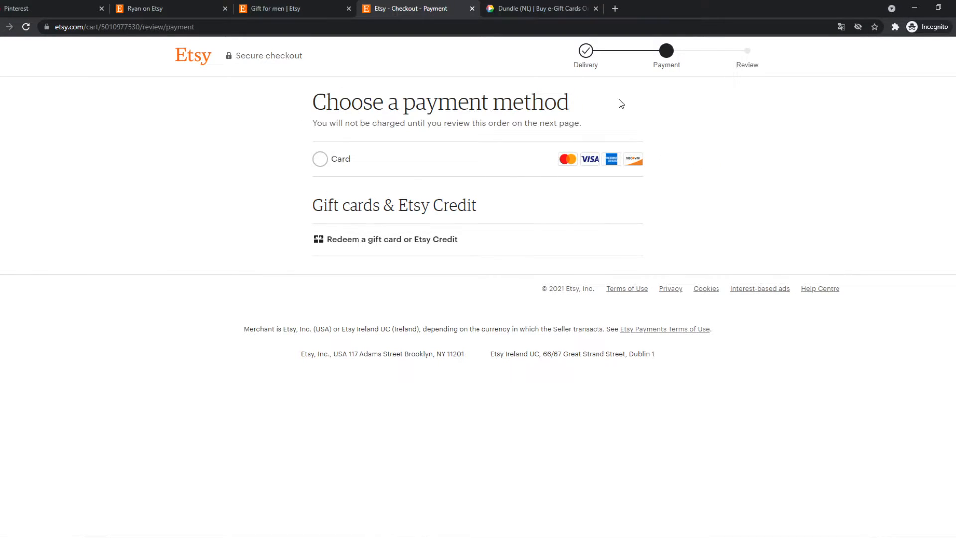
Browse Dundle's Payment Cards category, then return to the Etsy checkout tab
click(540, 9)
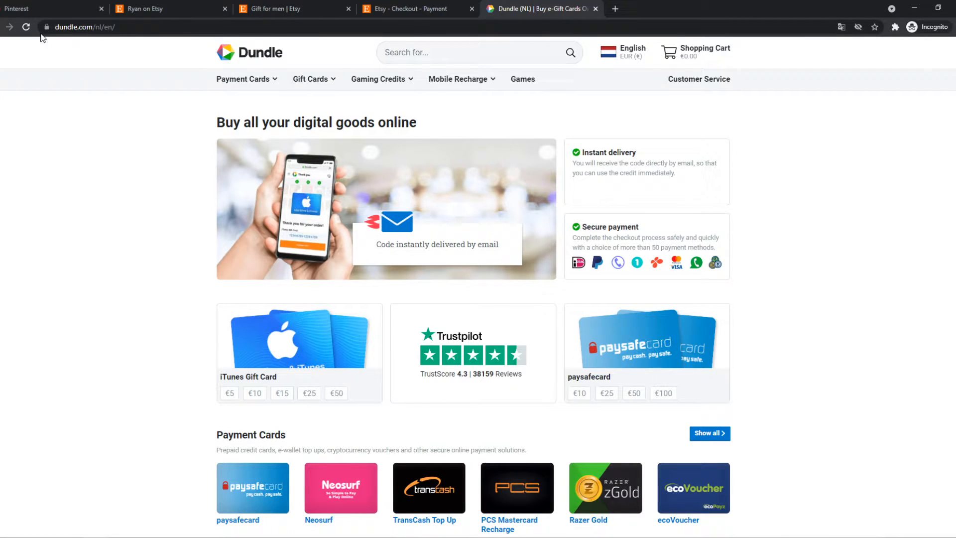
mouse_move(192, 131)
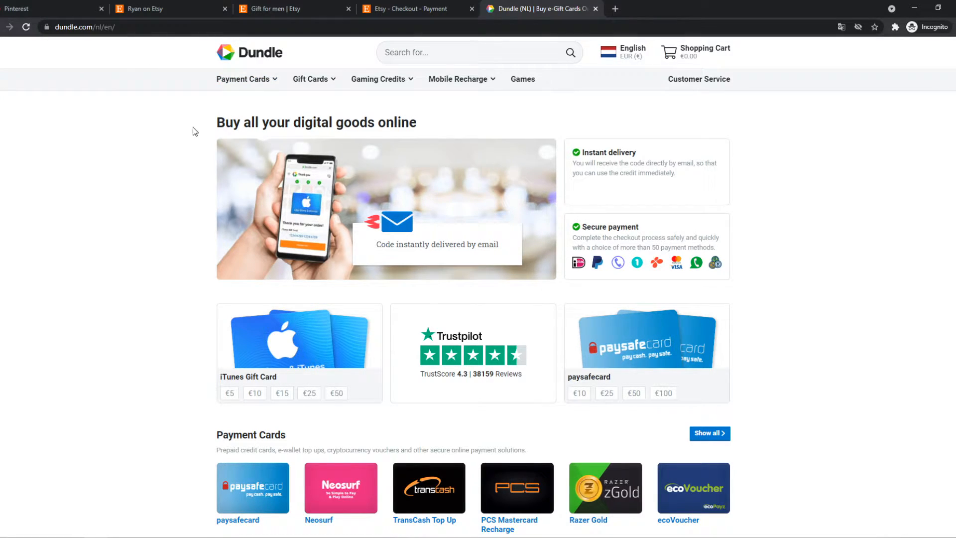
click(244, 78)
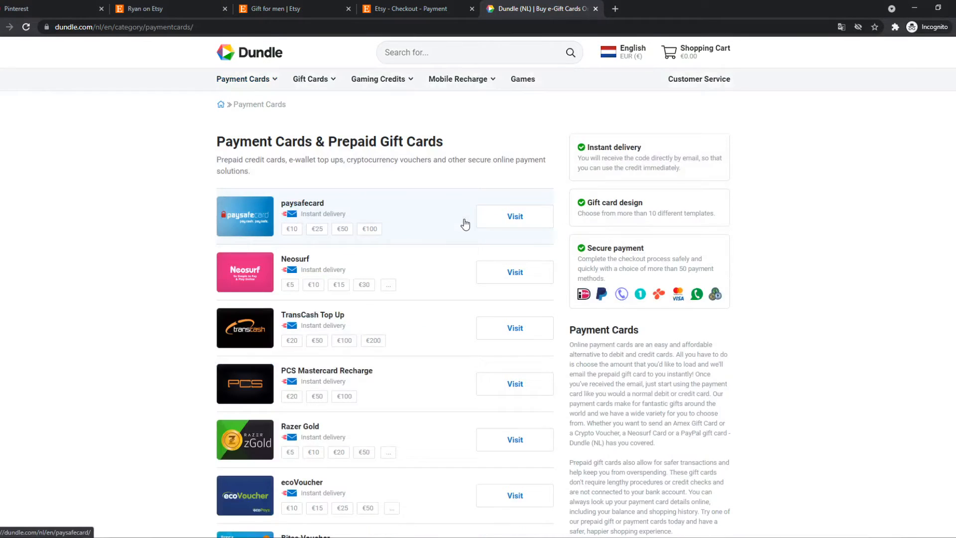
click(417, 9)
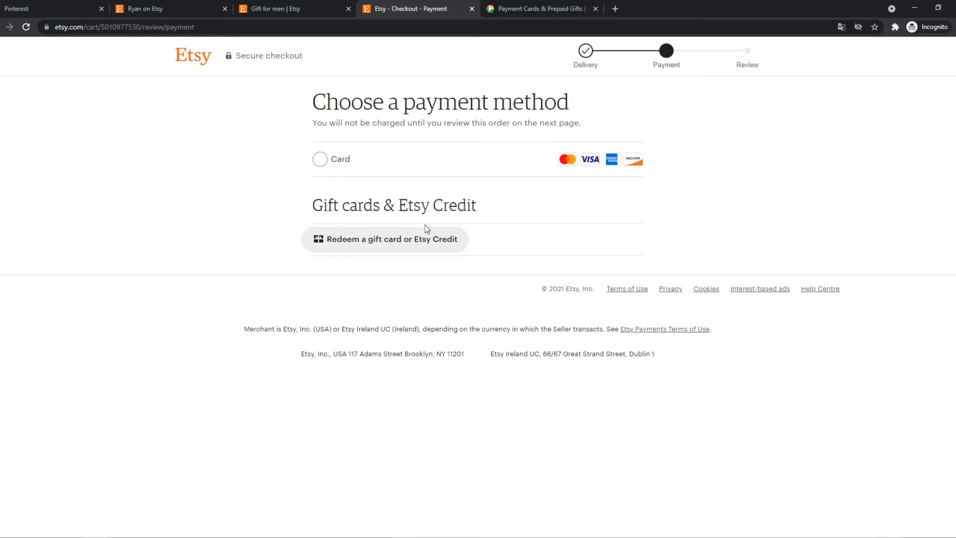
mouse_move(618, 169)
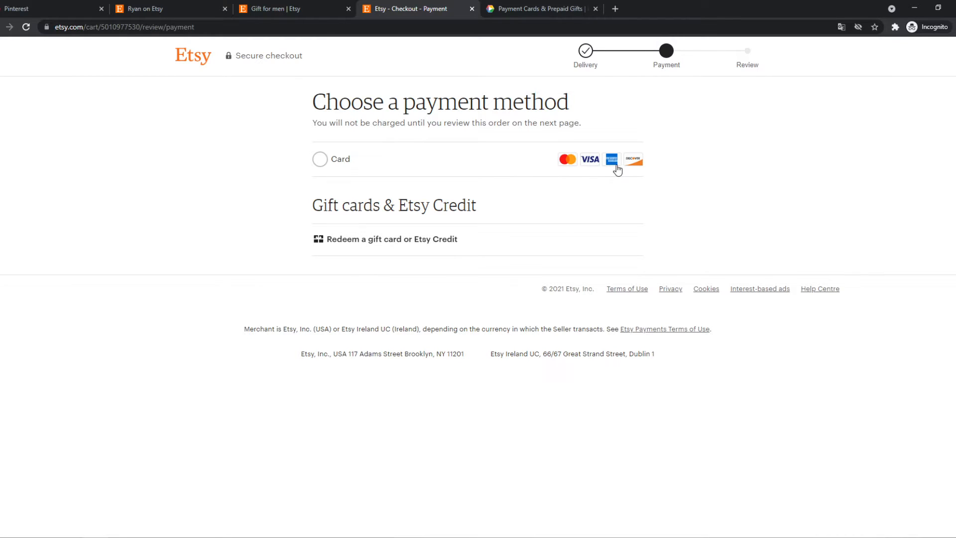
Select the Bitsa Voucher €100 value chip to reach its product page for Europe
click(539, 9)
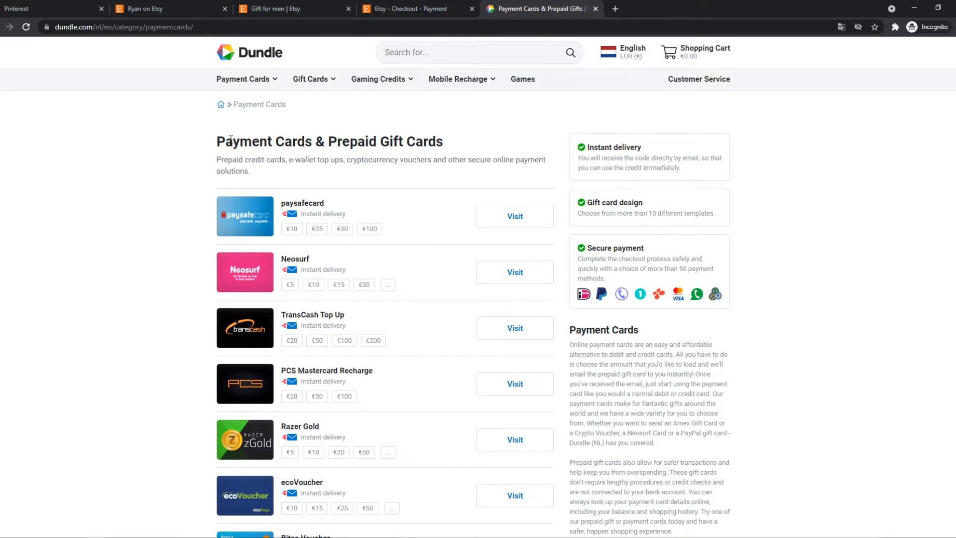
scroll(down, 3)
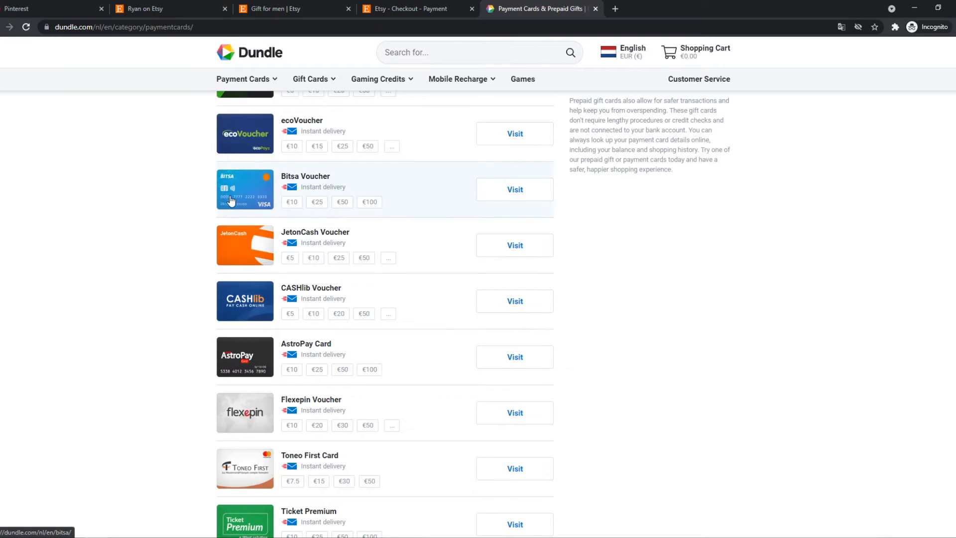
click(291, 202)
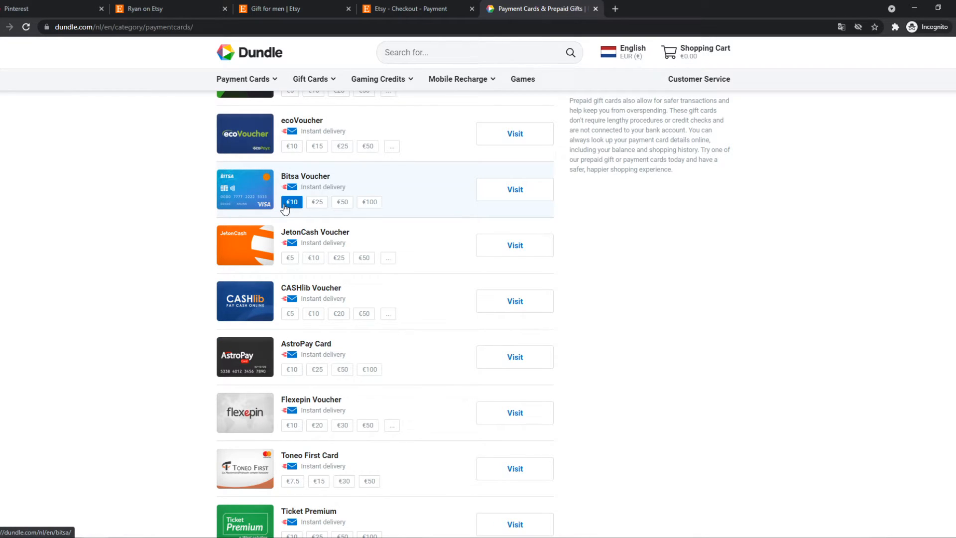
click(369, 202)
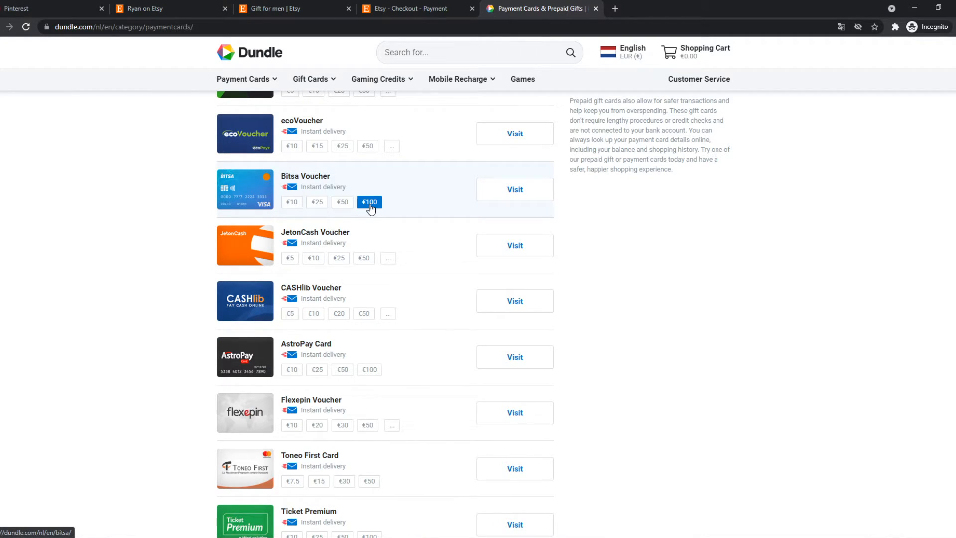
click(368, 202)
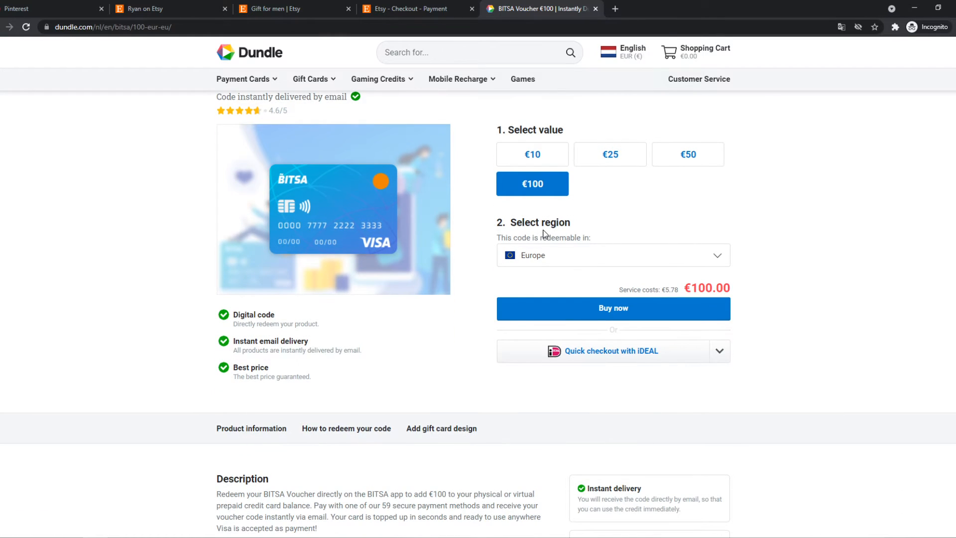
mouse_move(621, 350)
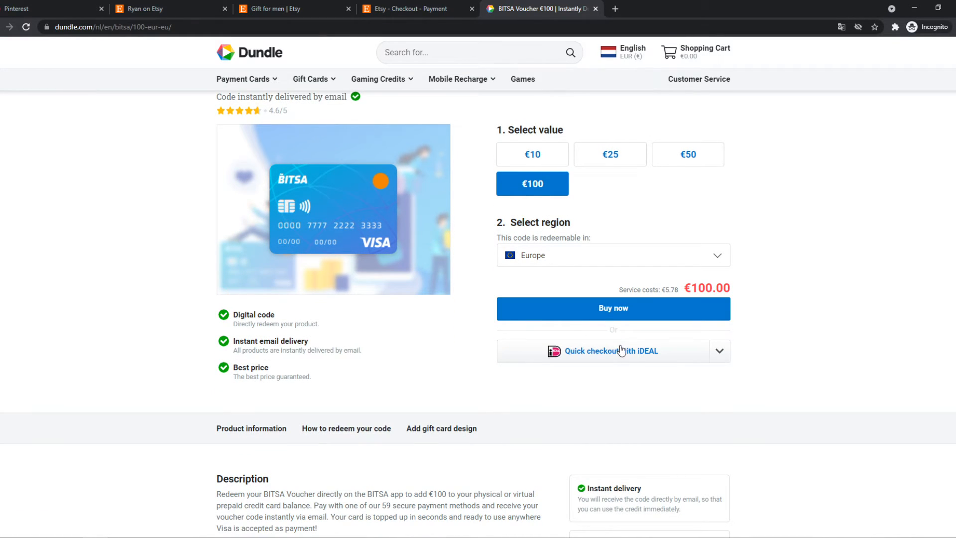
Buy the €100 Bitsa Voucher and proceed to the email delivery step, comparing with Etsy's payment options
click(613, 308)
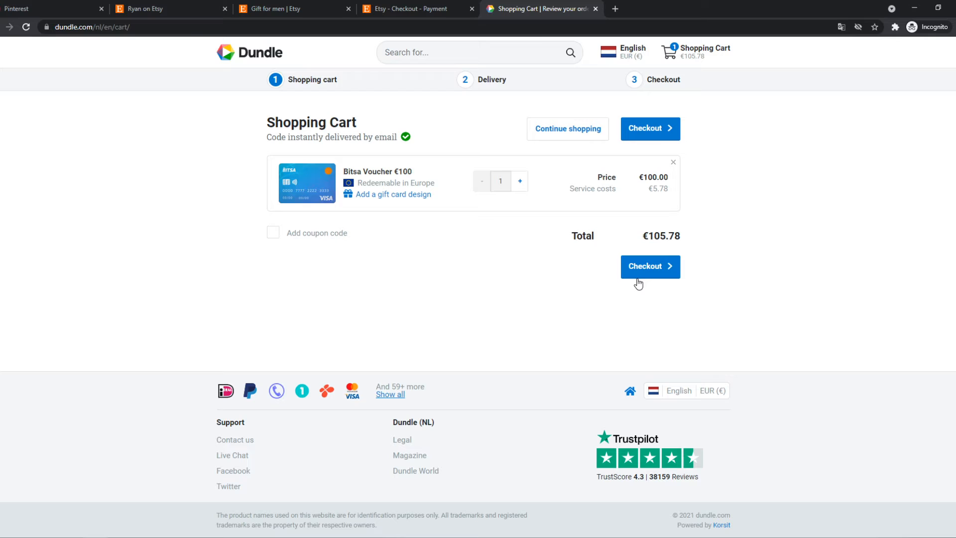
click(649, 267)
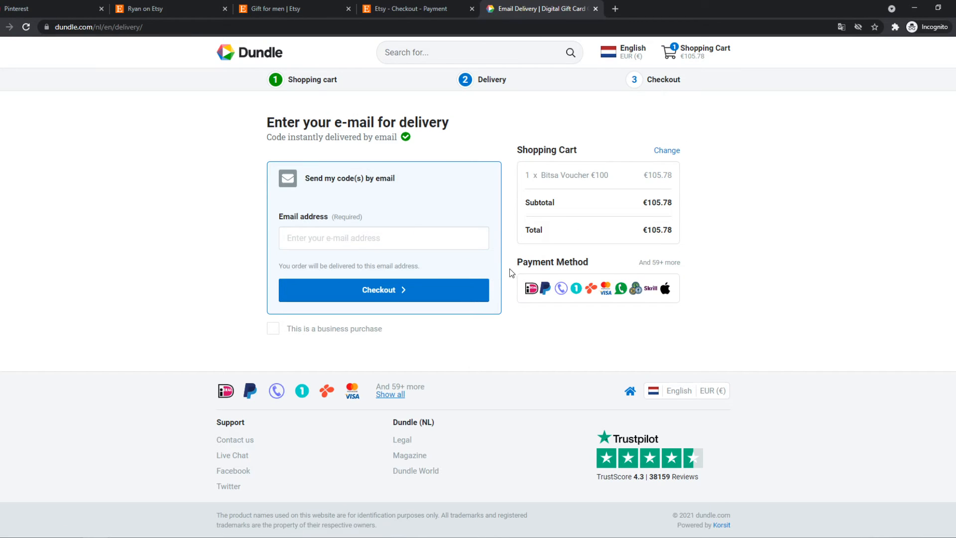
mouse_move(547, 291)
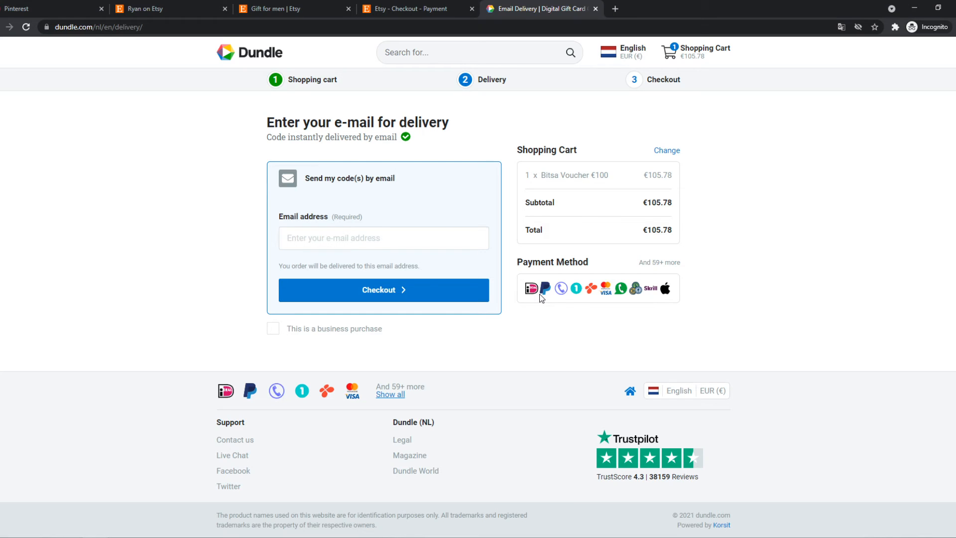
mouse_move(569, 280)
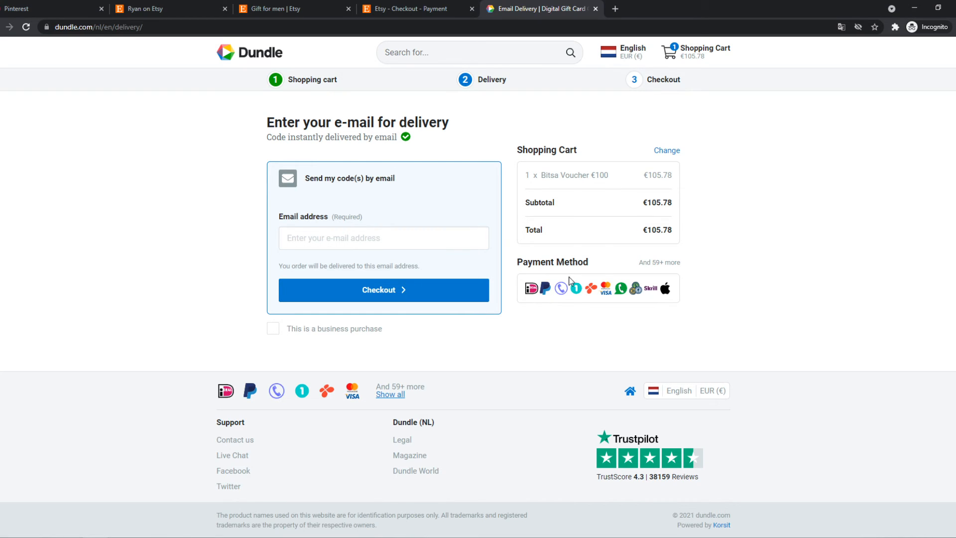
click(416, 9)
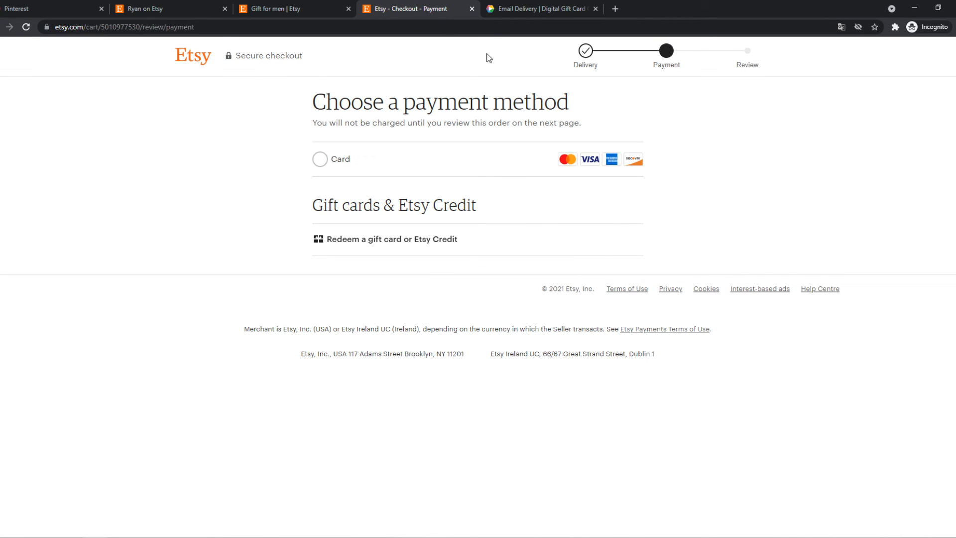
click(539, 9)
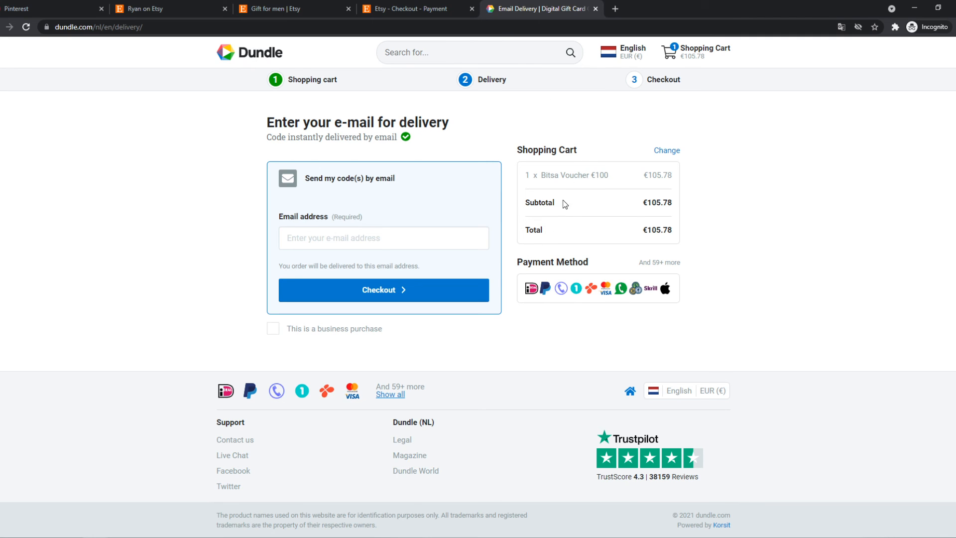